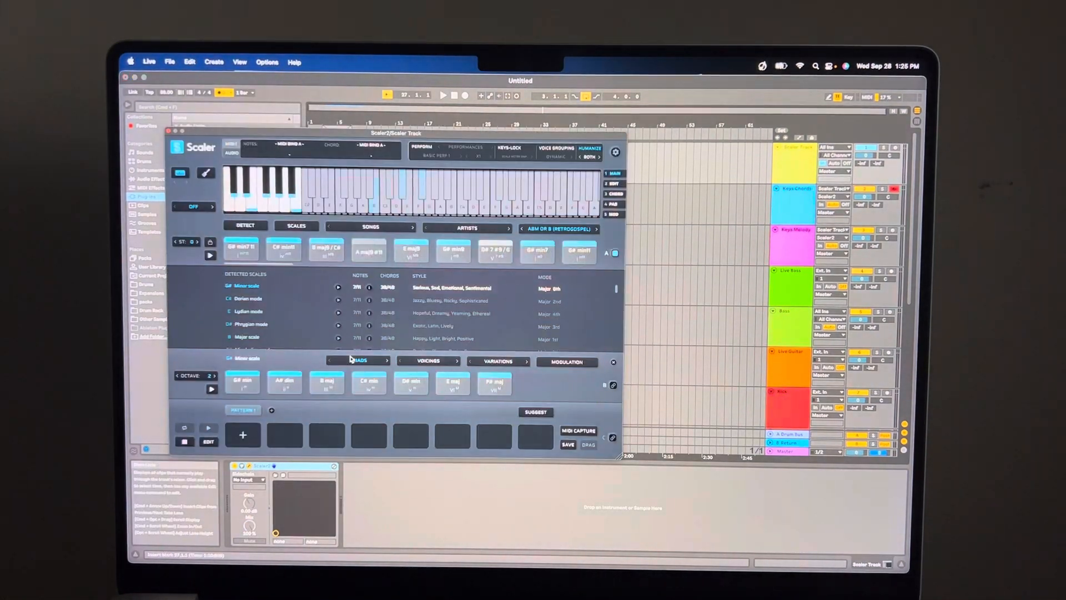
Step: Show the Plug-Ins category in the browser and expand the Native Instruments folder
click(283, 250)
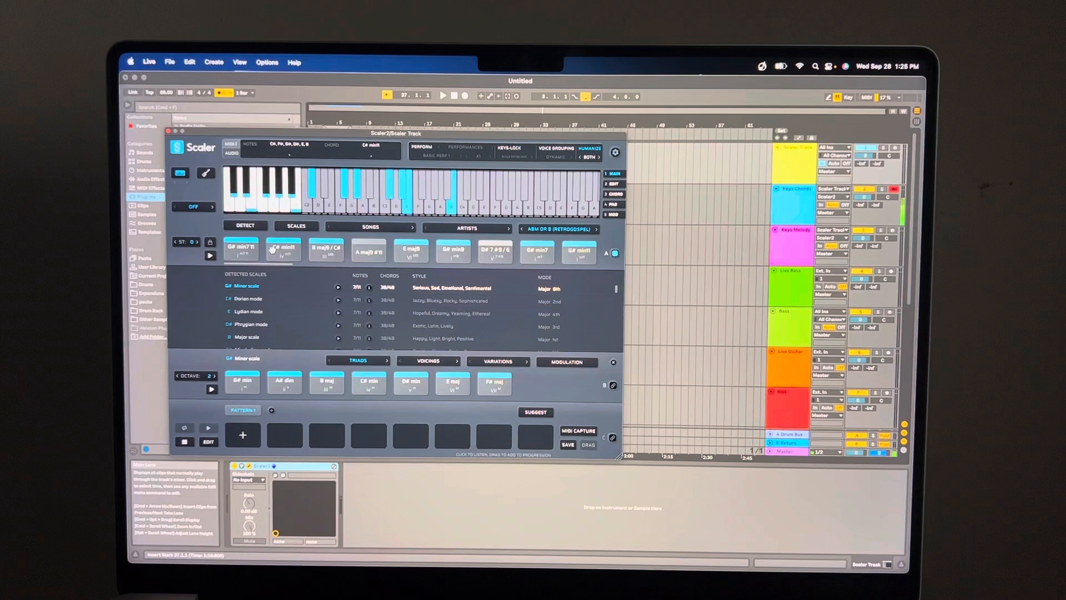
click(368, 249)
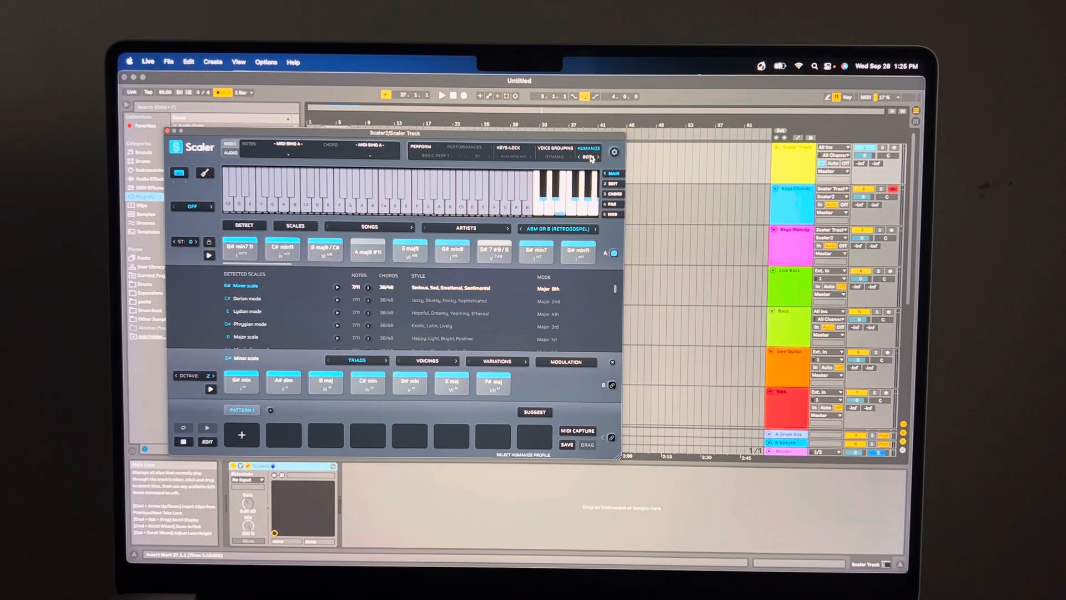
click(589, 157)
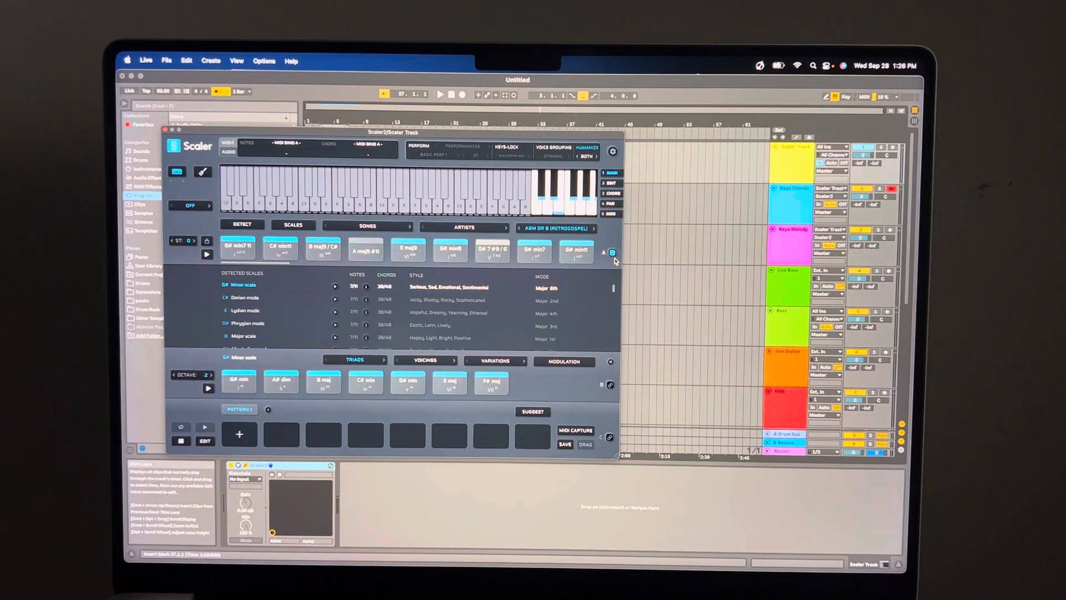
click(238, 247)
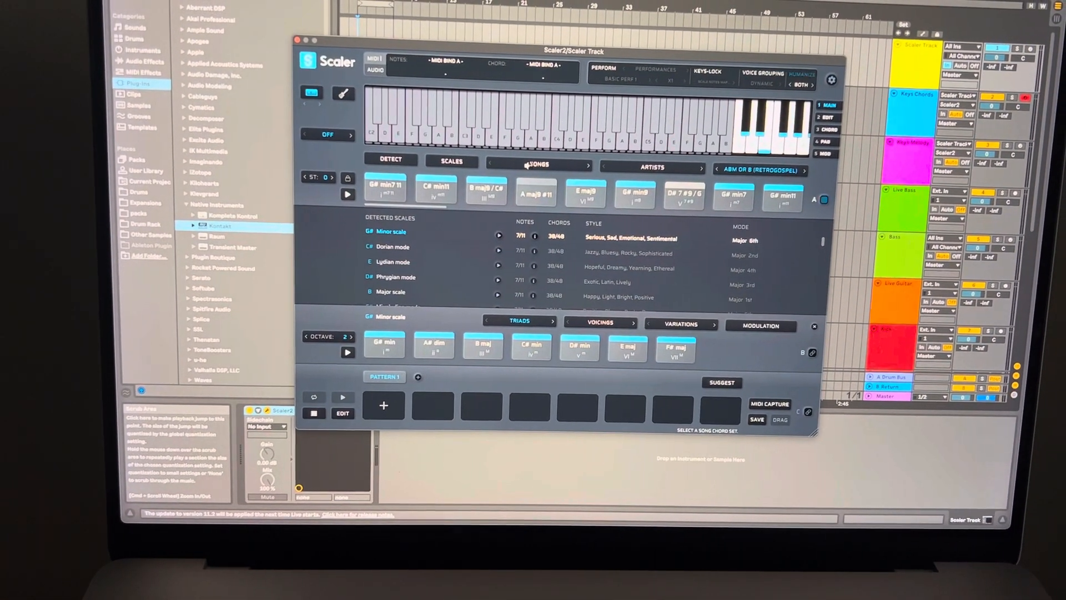
click(384, 189)
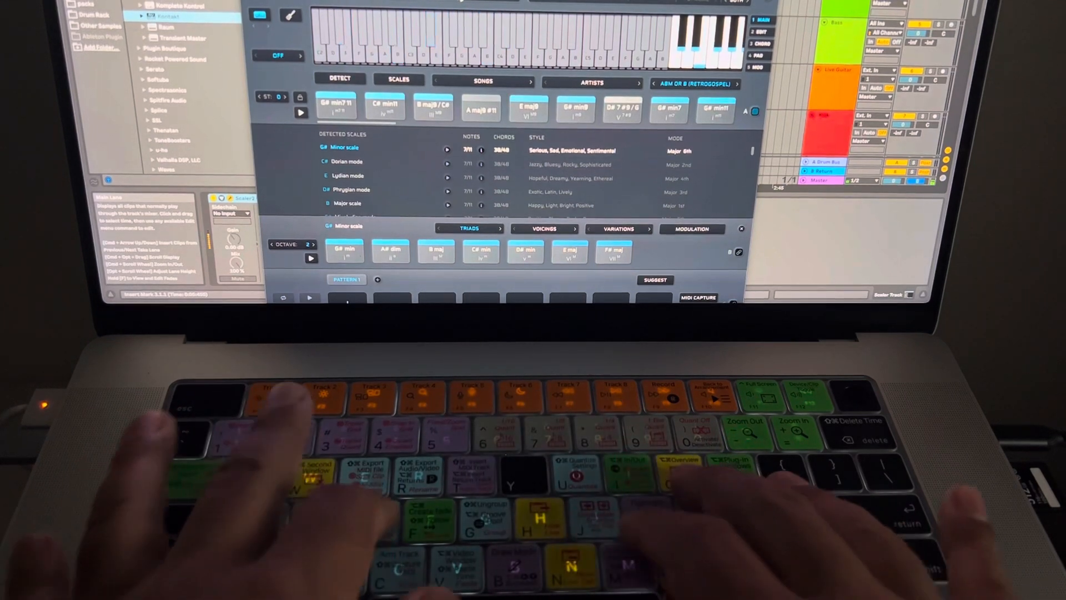
click(529, 106)
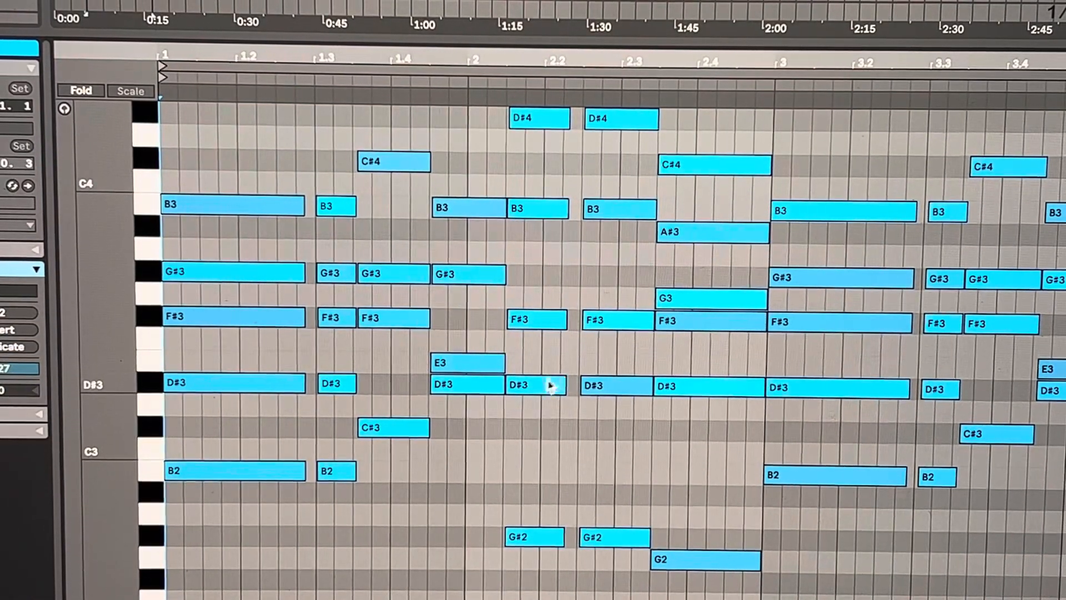
mouse_move(540, 393)
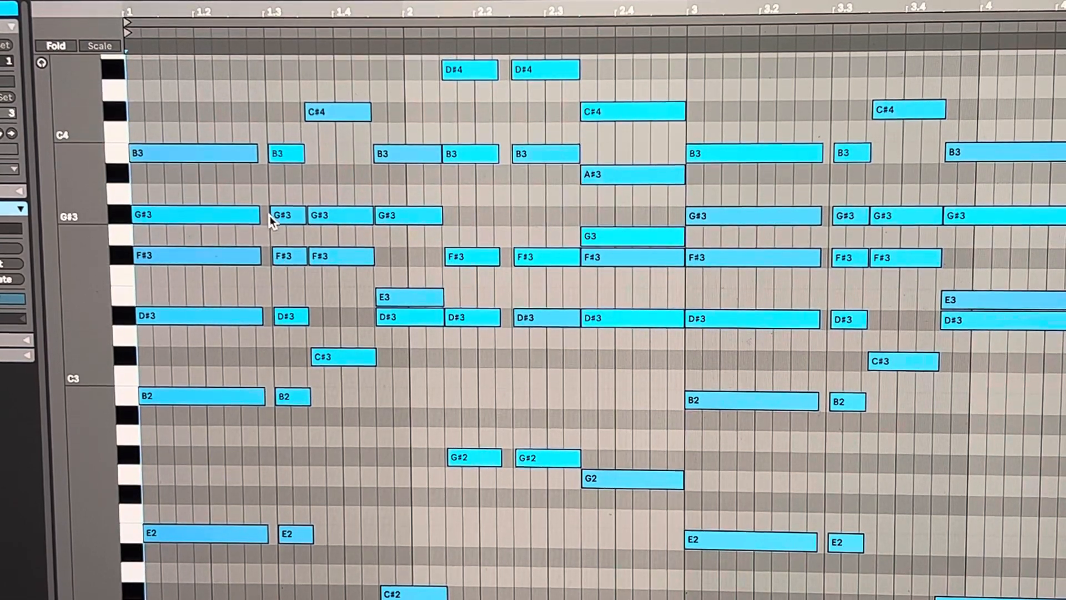
mouse_move(302, 380)
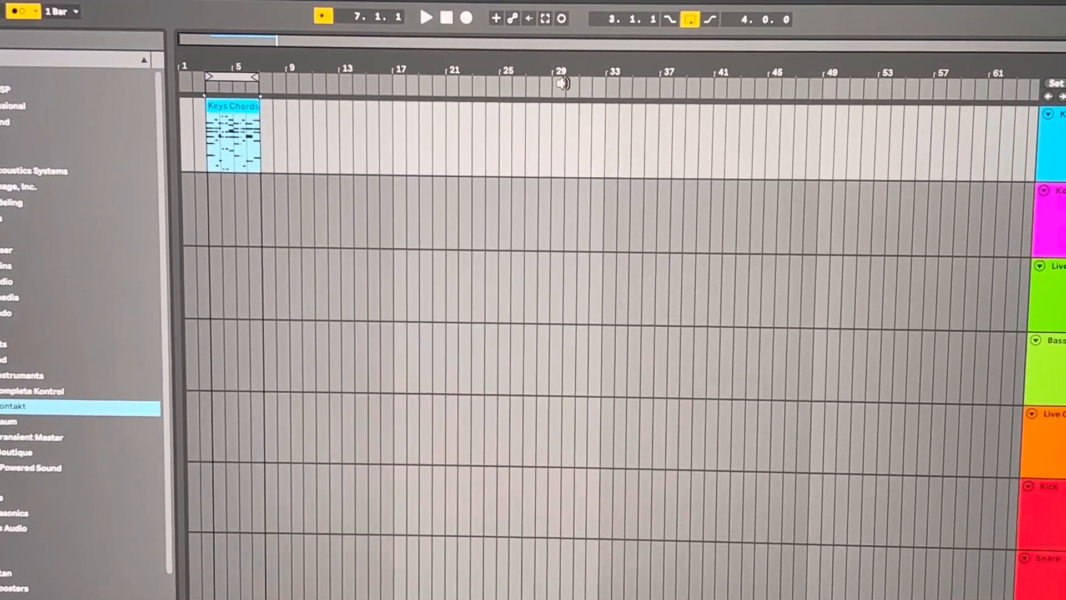
Step: Return to the Arrangement View with the Keys Chords clip, then stop and start transport playback
click(446, 17)
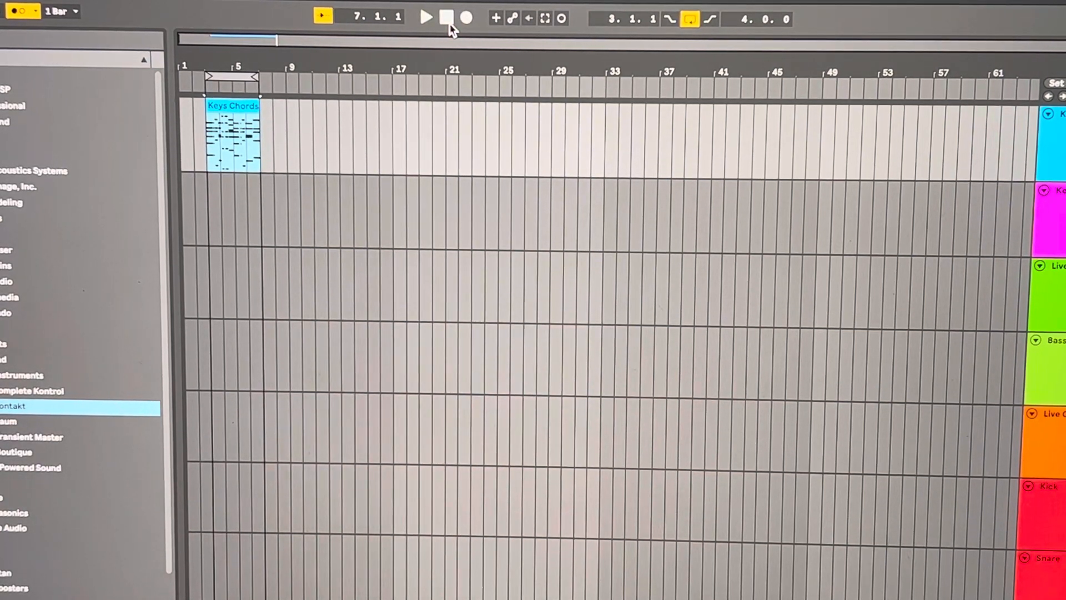
click(425, 17)
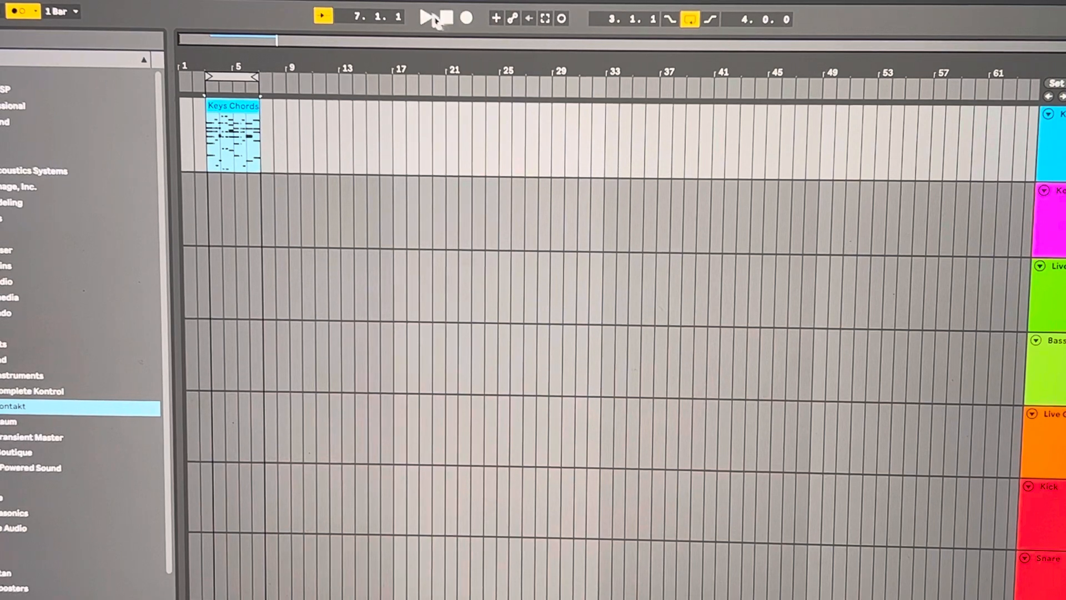
click(425, 16)
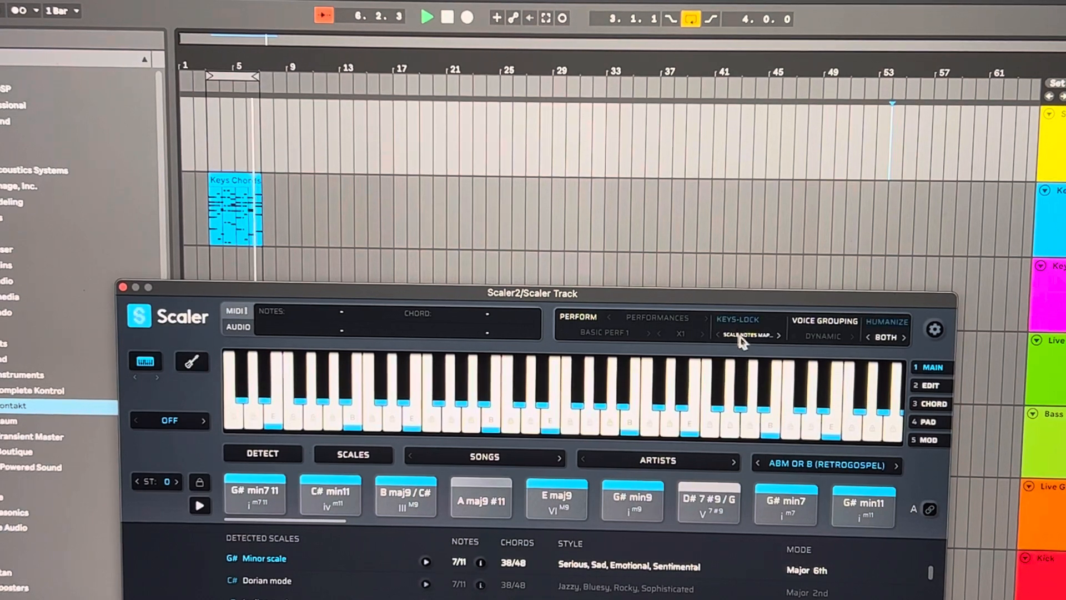
Step: Set Scaler 2's Keys-Lock mode to Scale White Keys
click(747, 334)
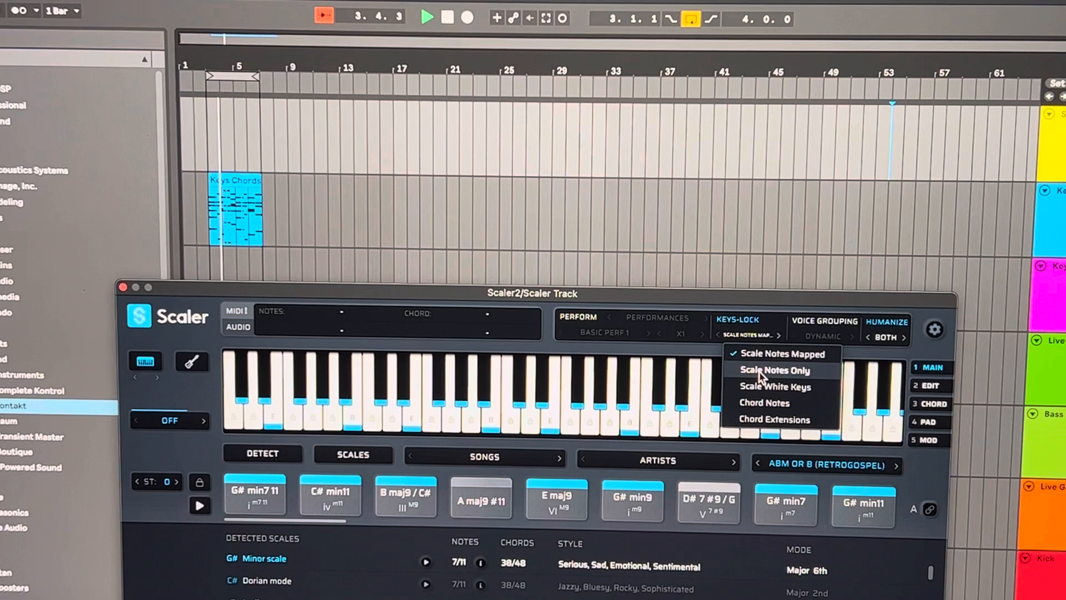
click(775, 369)
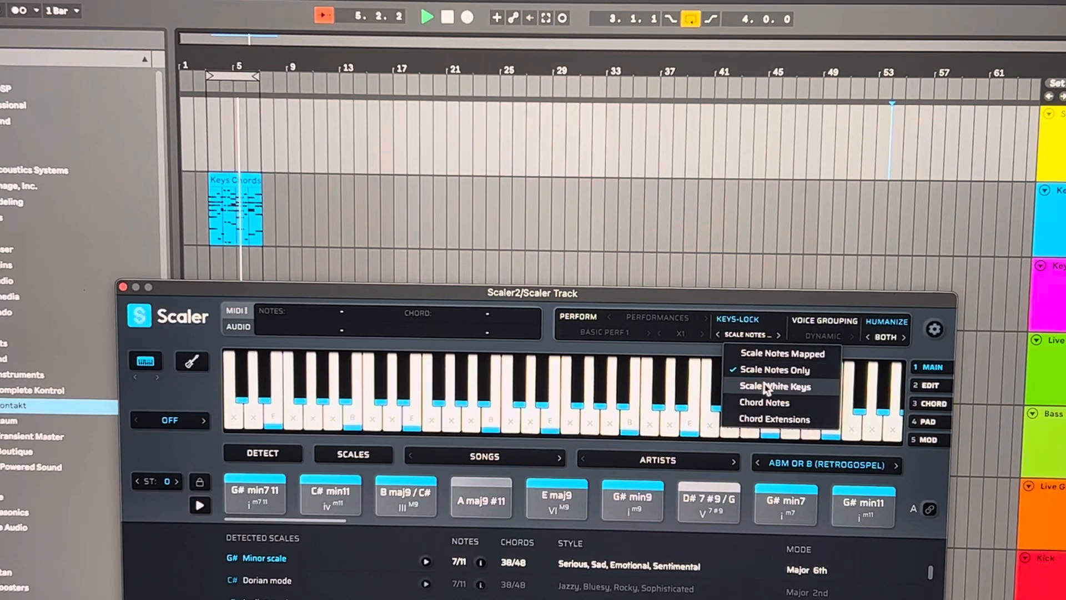
click(774, 385)
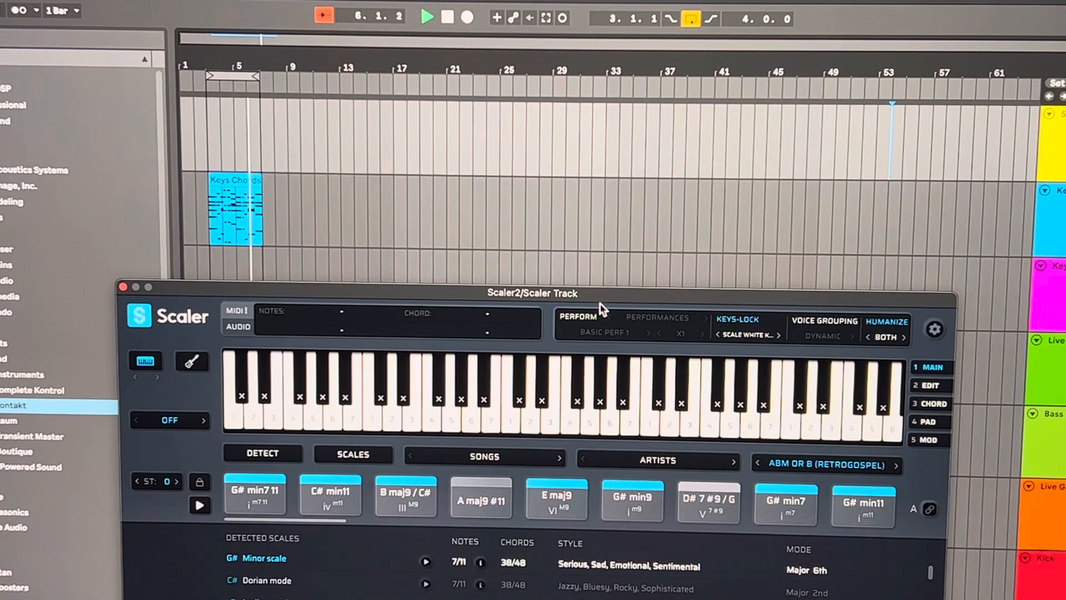
Step: Reposition the Scaler 2 window and switch Humanize from Both to Velocity
click(490, 395)
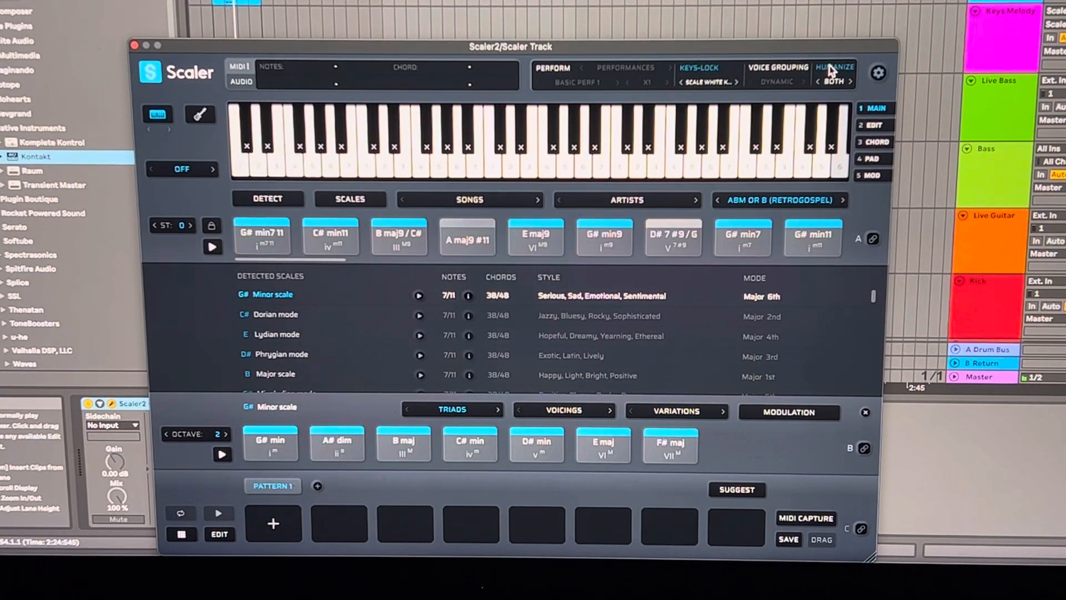
click(834, 81)
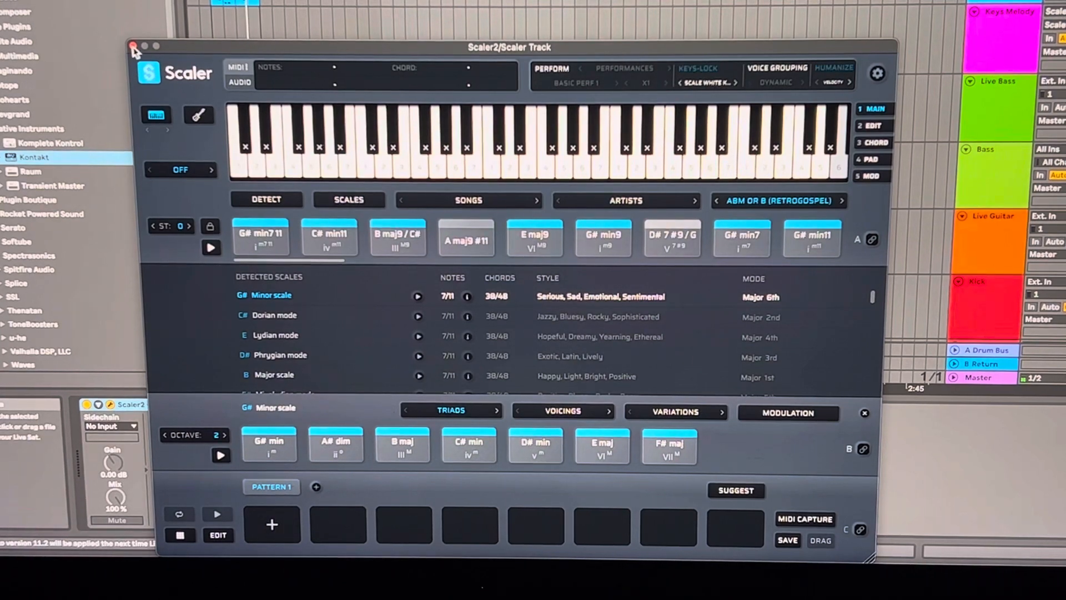
click(133, 47)
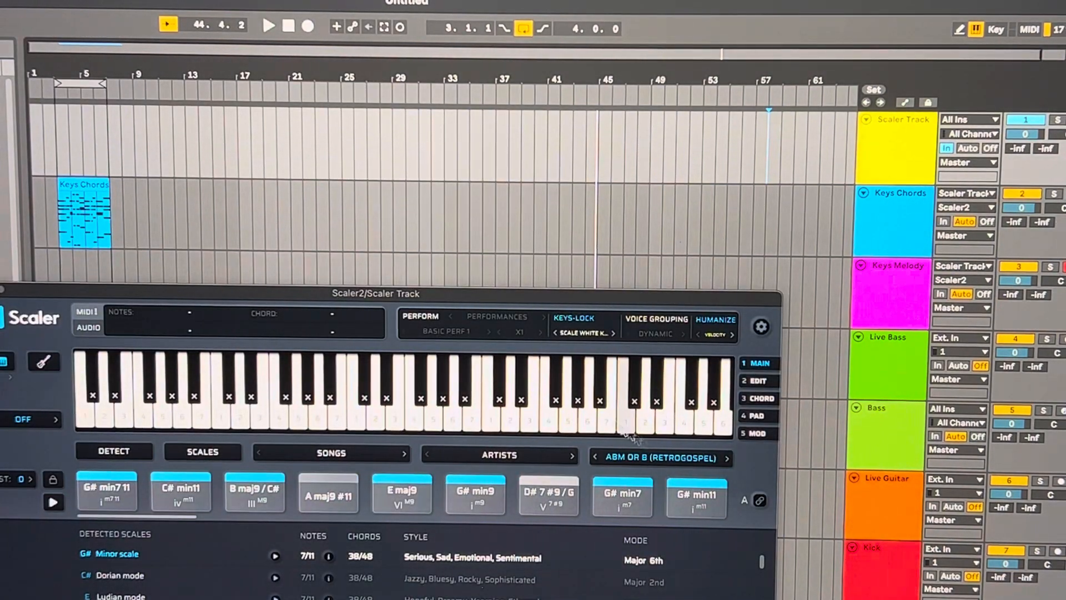
Step: Bring up Kontakt on the Keys Melody track and scroll down through its instrument library
click(306, 381)
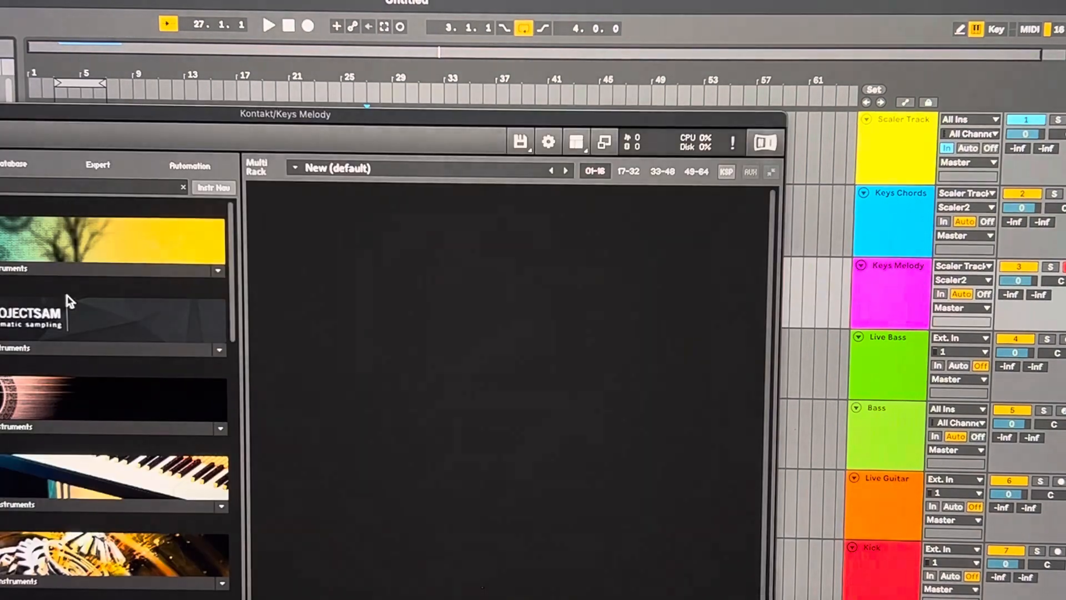
scroll(down, 3)
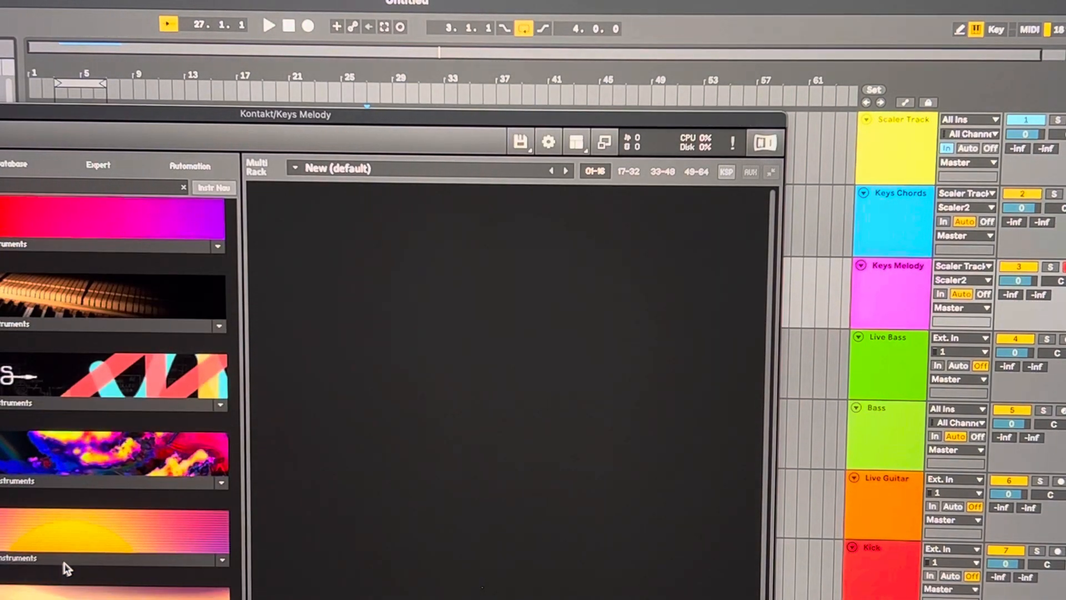
scroll(down, 3)
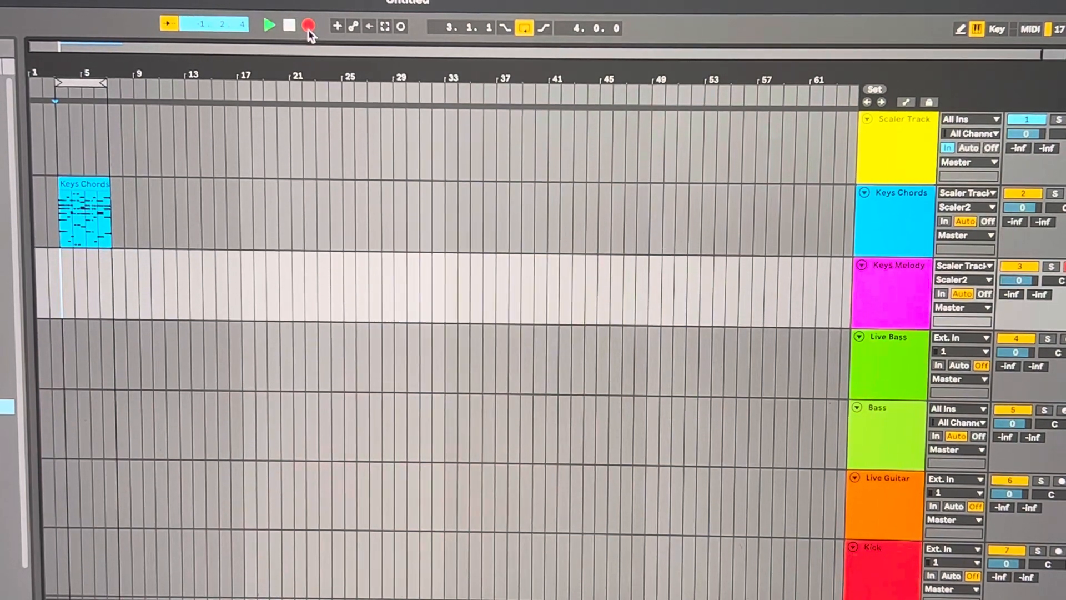
Step: Start recording into the arrangement with the Arrangement Record button
click(892, 286)
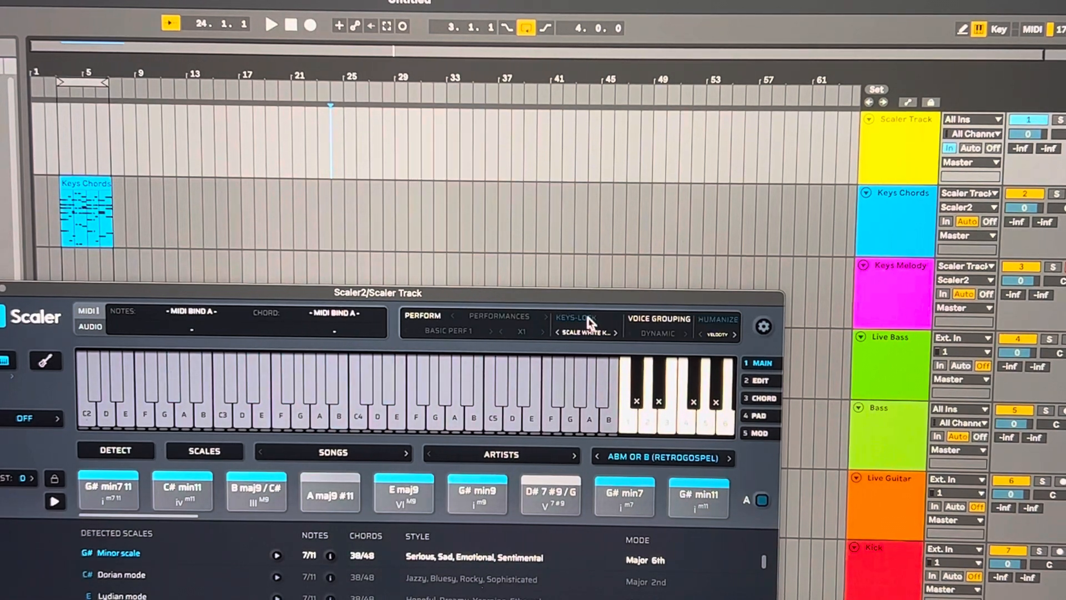
click(667, 394)
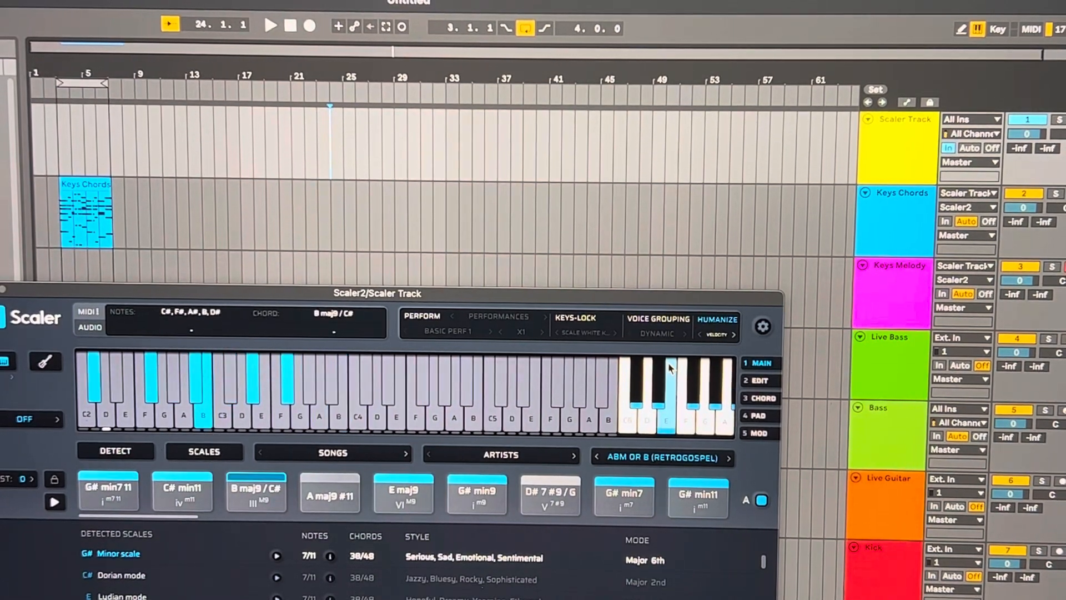
click(477, 490)
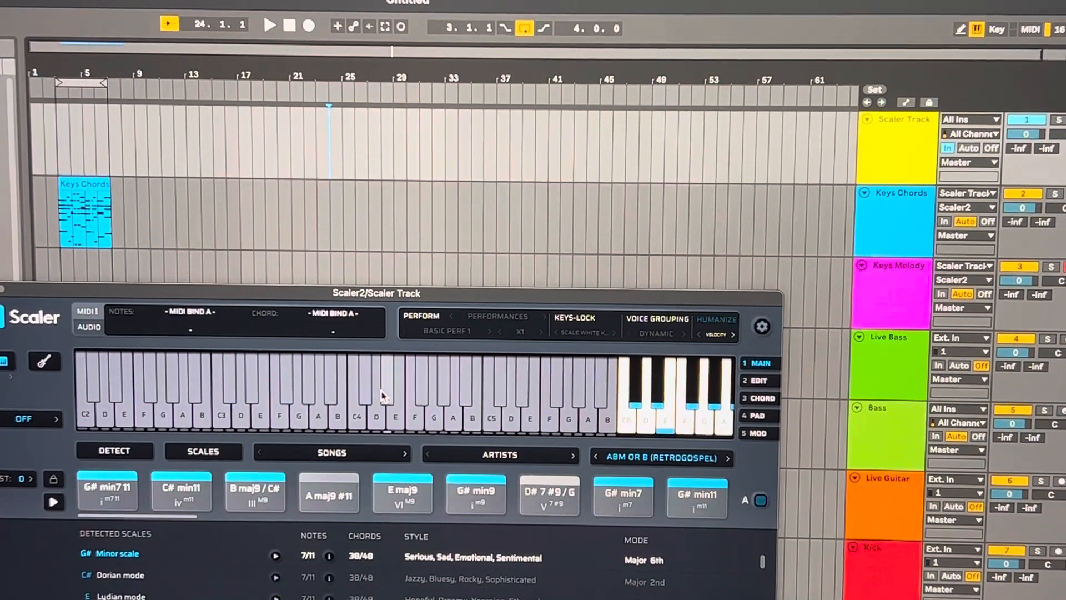
click(548, 493)
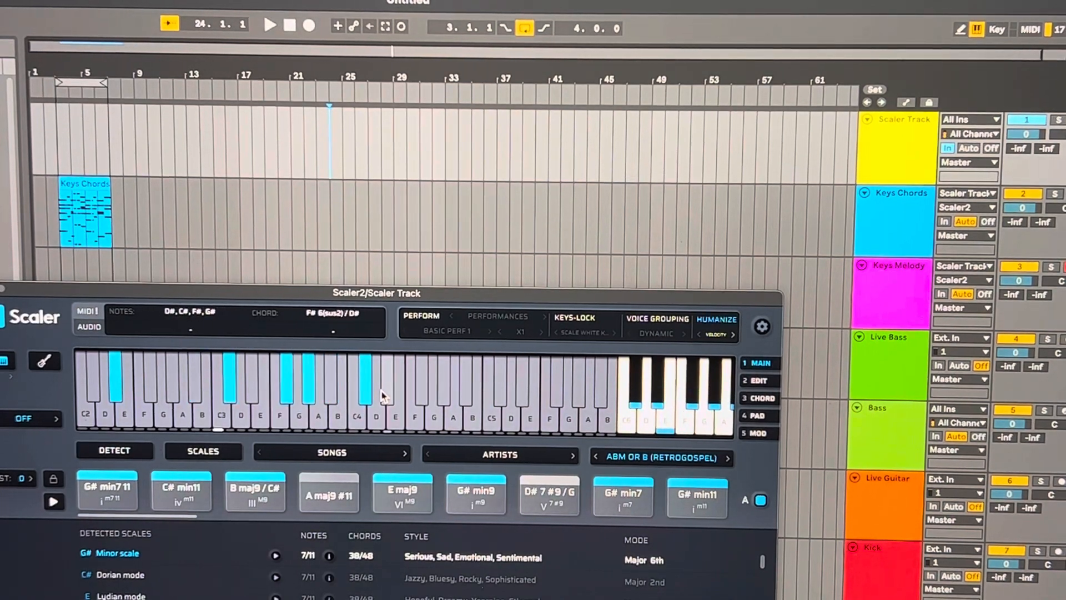
click(476, 491)
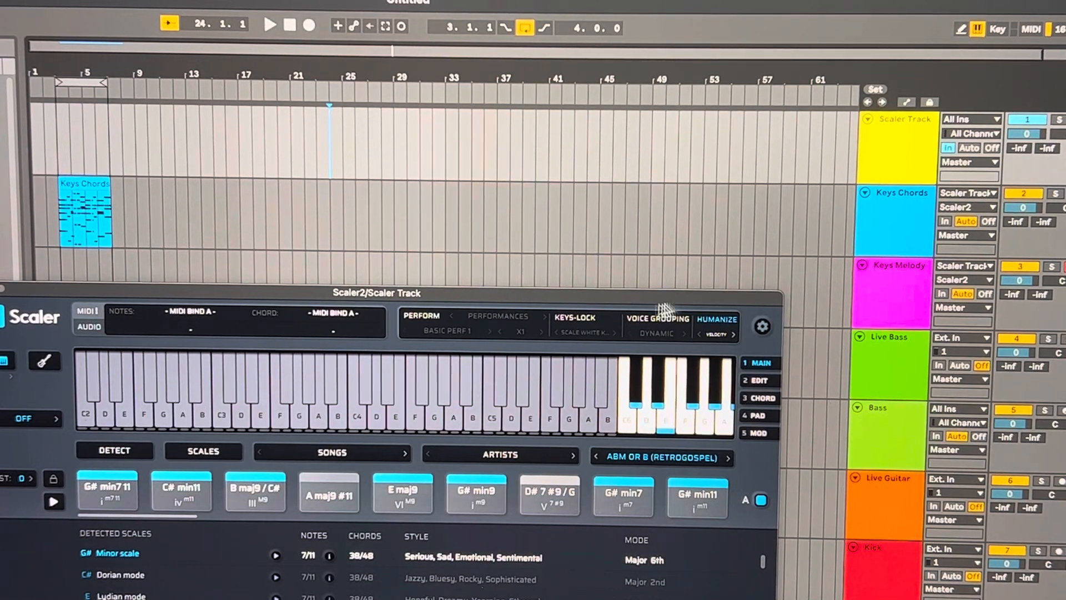
click(574, 318)
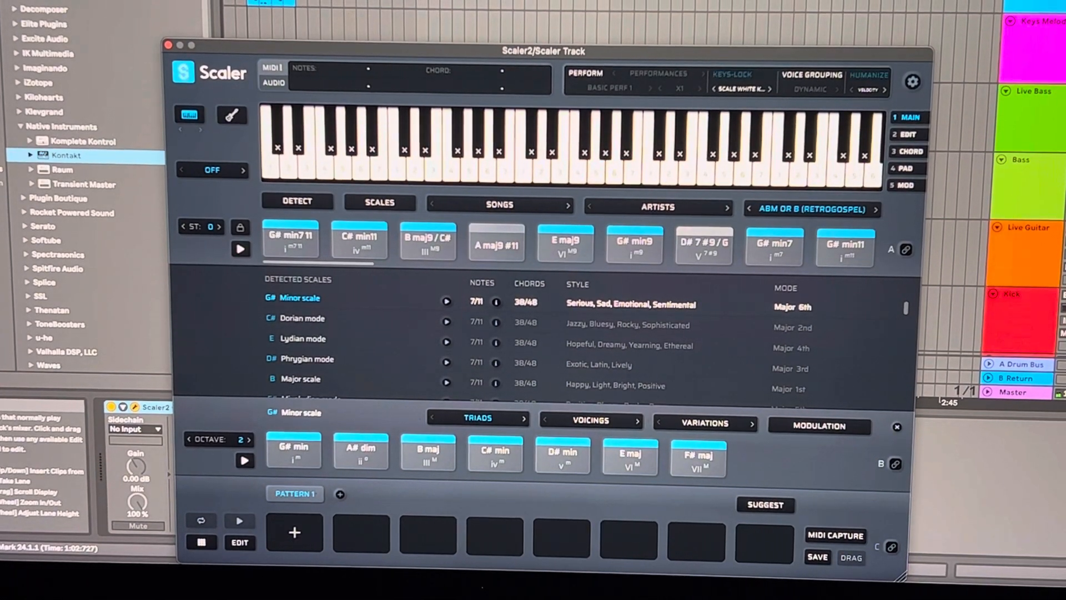
Step: Engage Scale White Keys keys-lock so the black keys show X marks
click(604, 143)
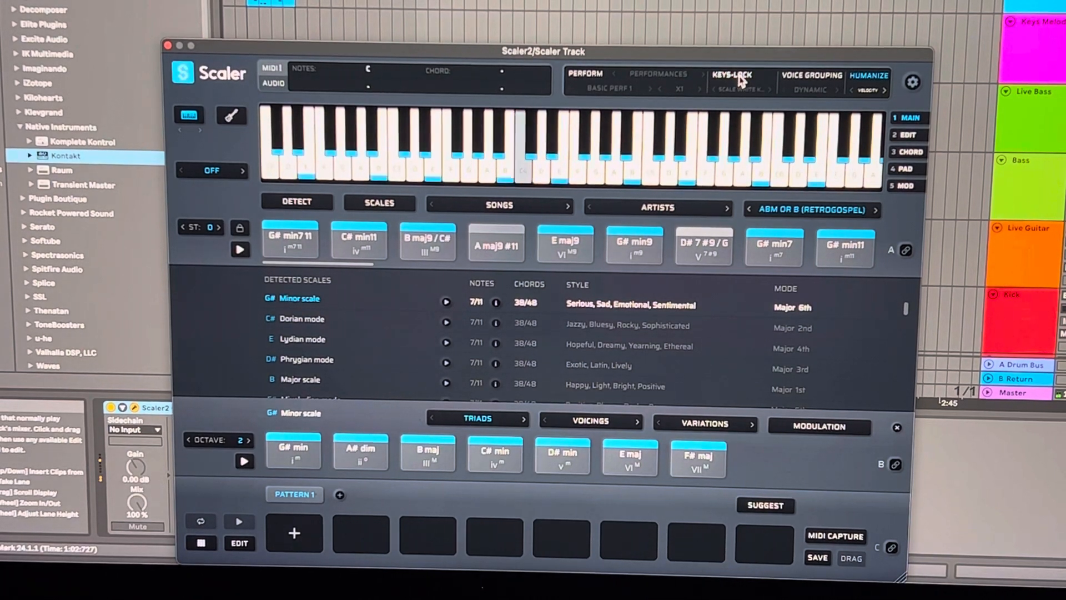
Step: Toggle the white-key scale lock on, test notes on Scaler's keyboard, then close the Scaler window
click(500, 147)
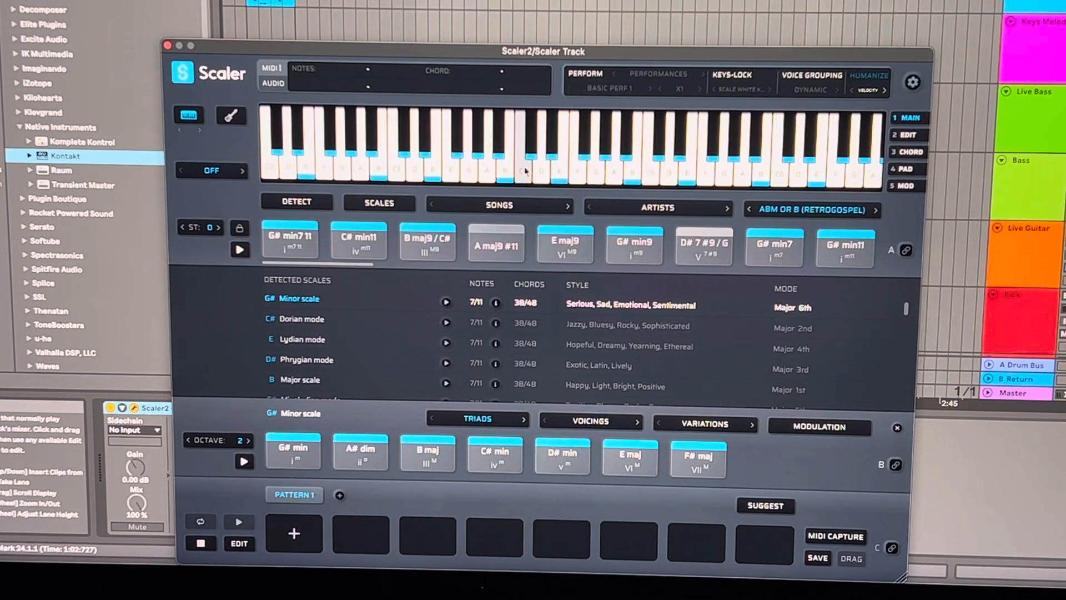
click(558, 136)
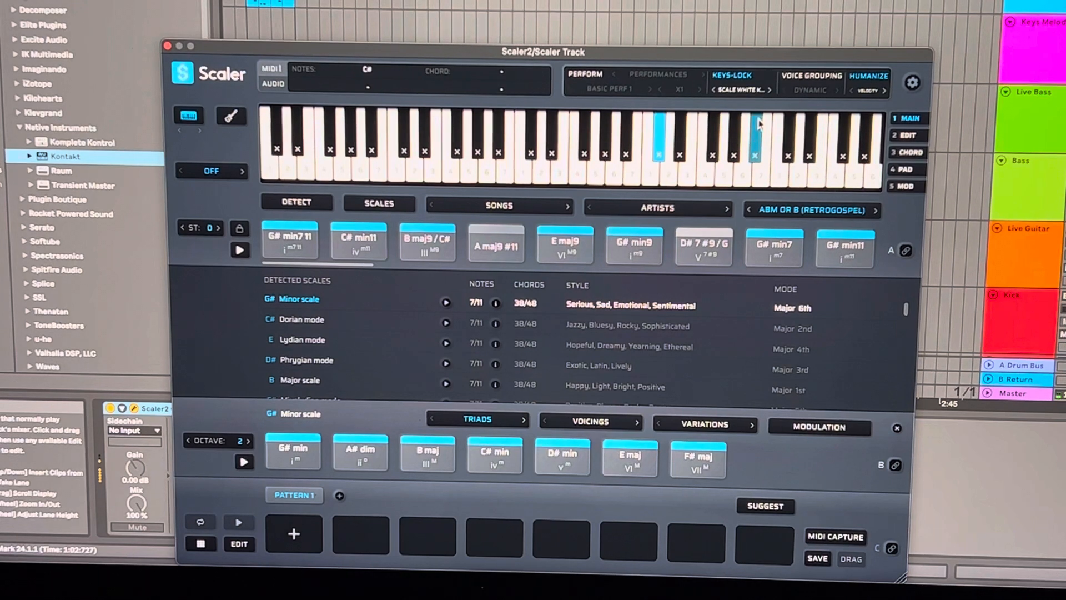
click(698, 143)
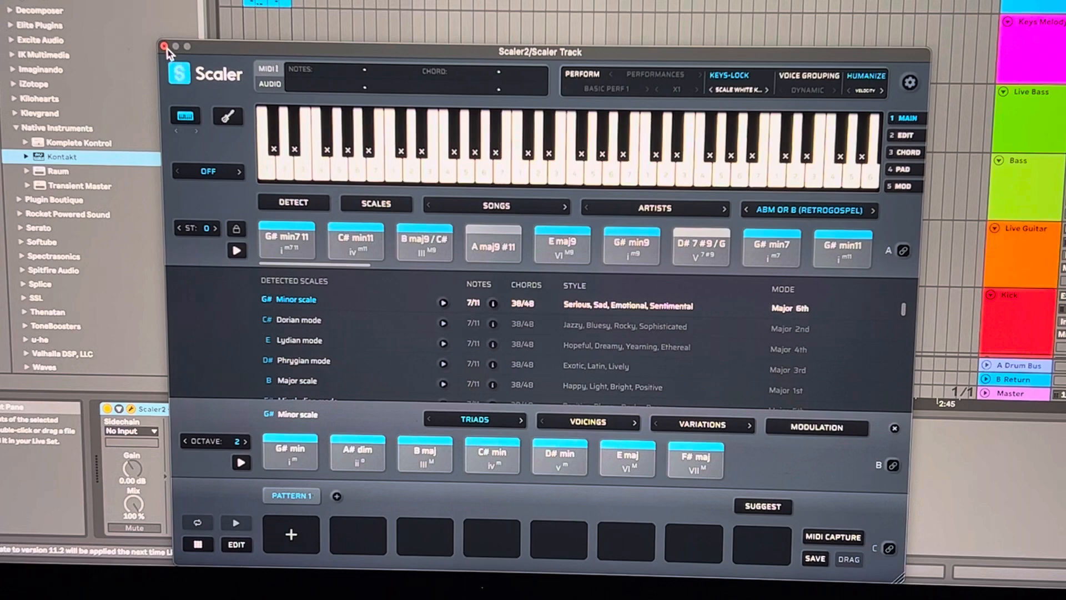
click(163, 47)
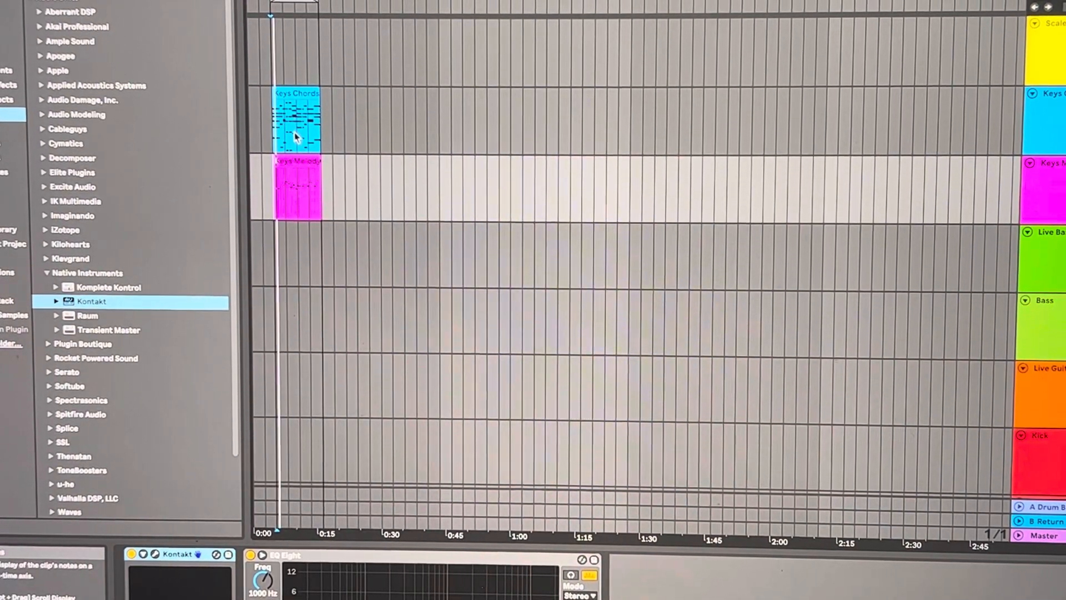
Step: Open the newly recorded Keys Melody clip in the MIDI Note Editor
double_click(298, 186)
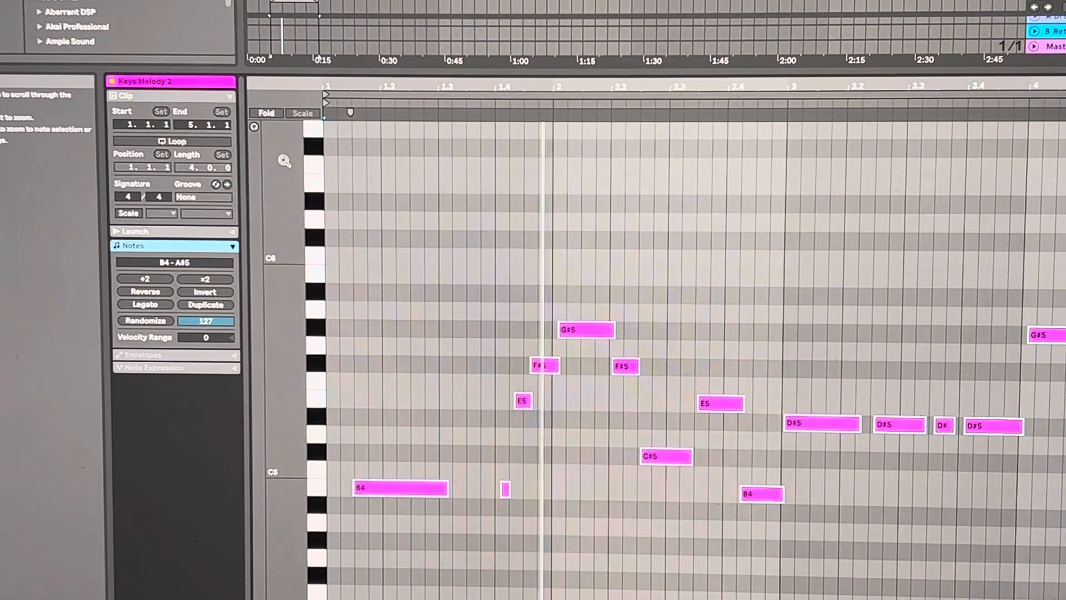